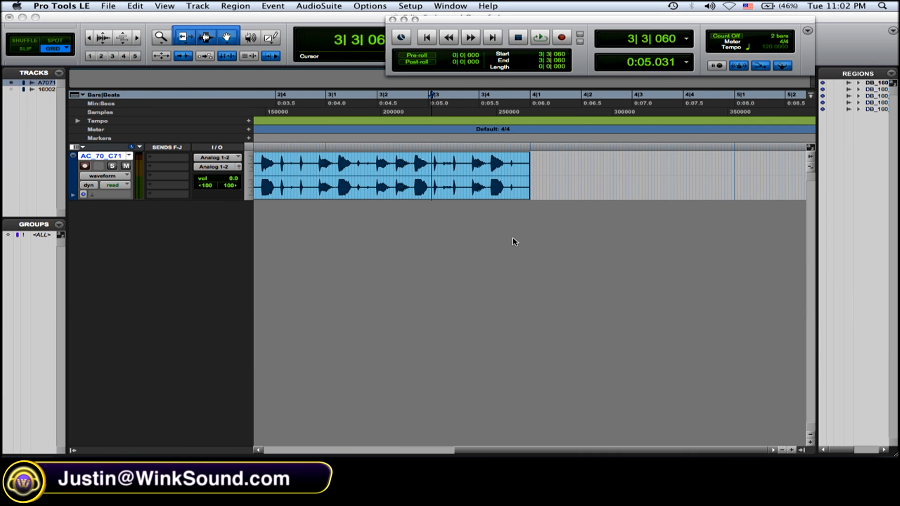
mouse_move(348, 127)
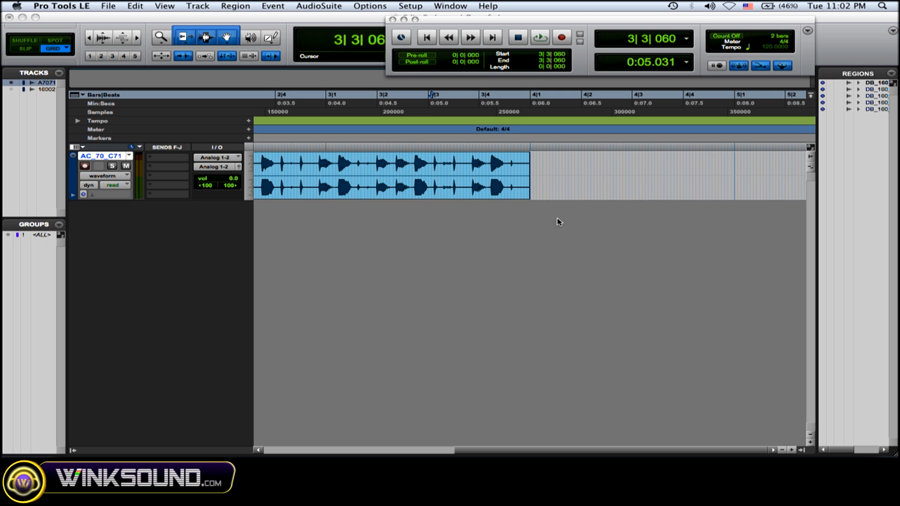
mouse_move(565, 167)
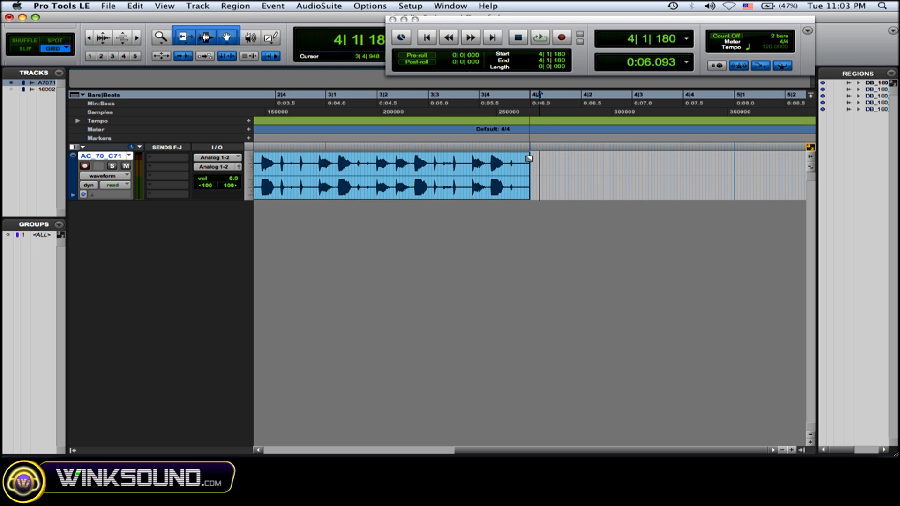
Step: Select the region's tail from 3|1|780 to its end for a fade-out
click(527, 172)
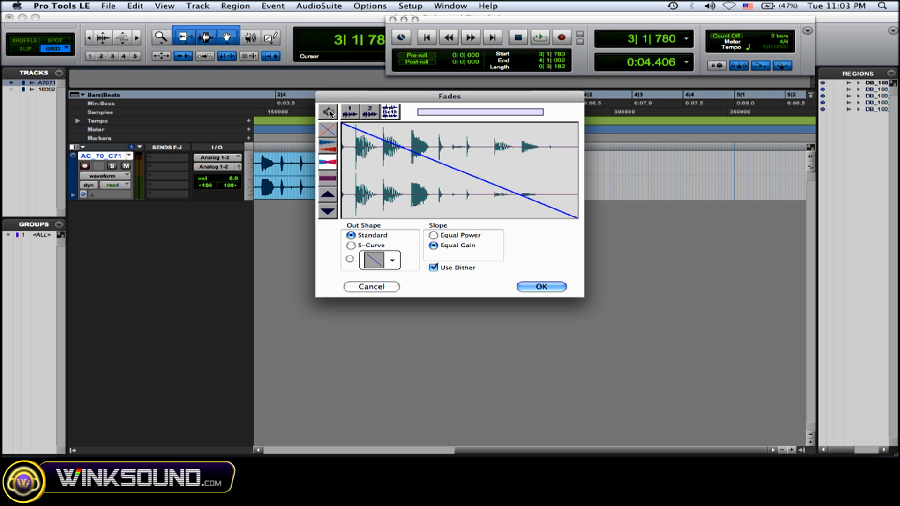
Step: Try Standard and S-Curve, then choose the steep exponential preset fade shape
click(328, 111)
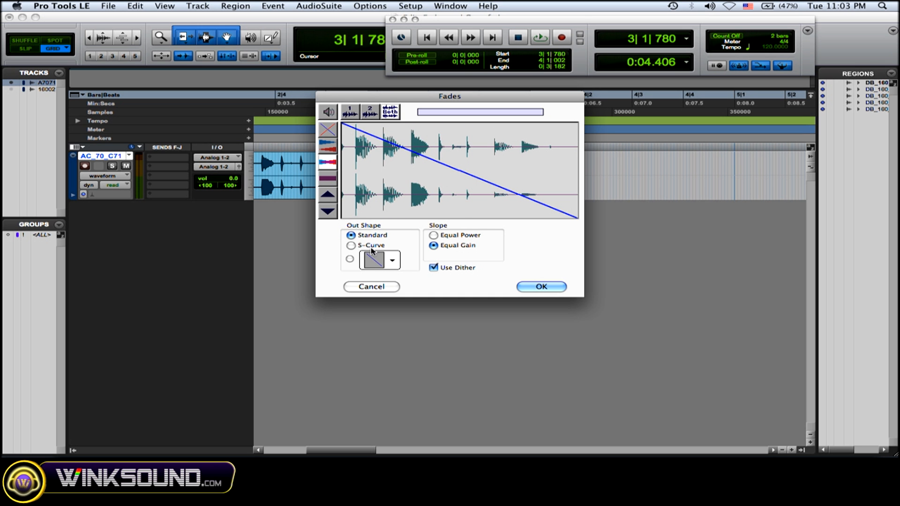
mouse_move(451, 165)
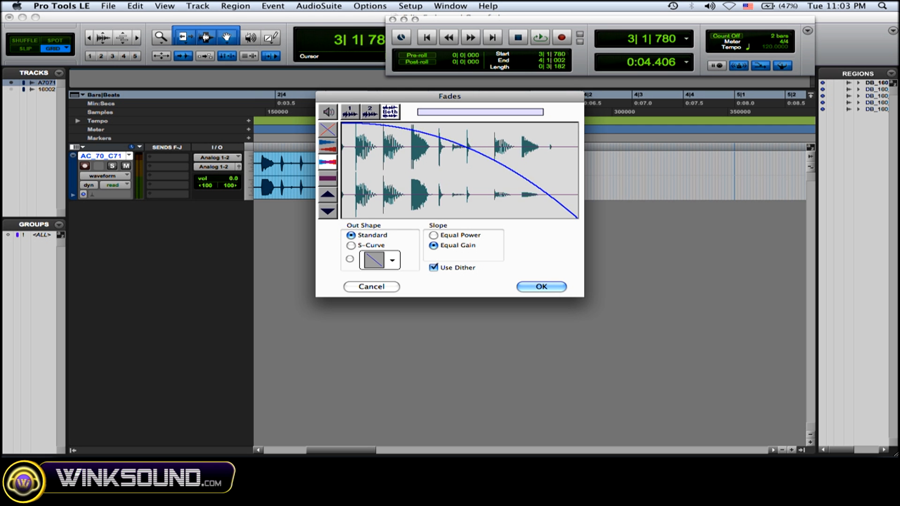
click(349, 259)
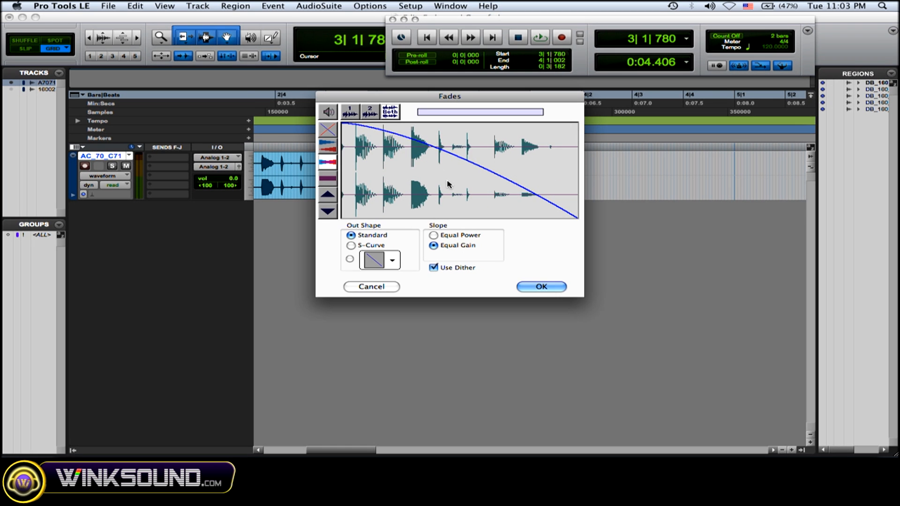
click(350, 245)
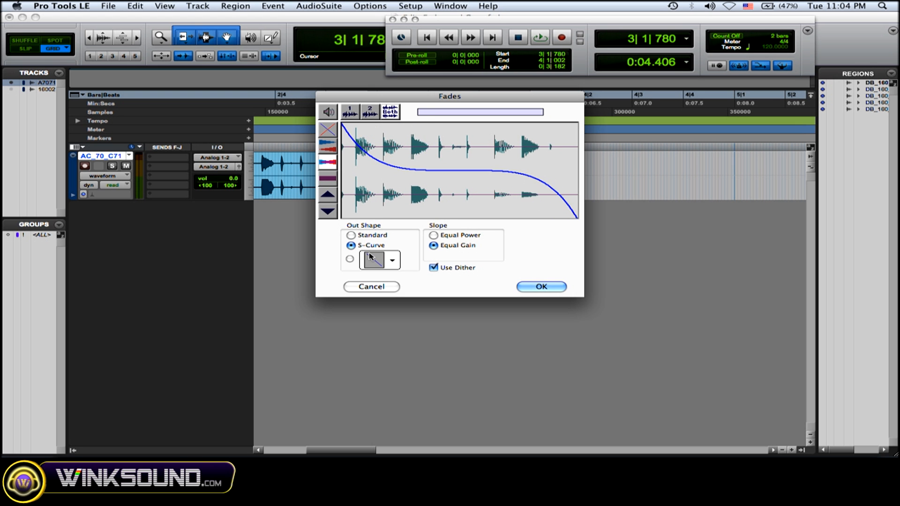
click(376, 260)
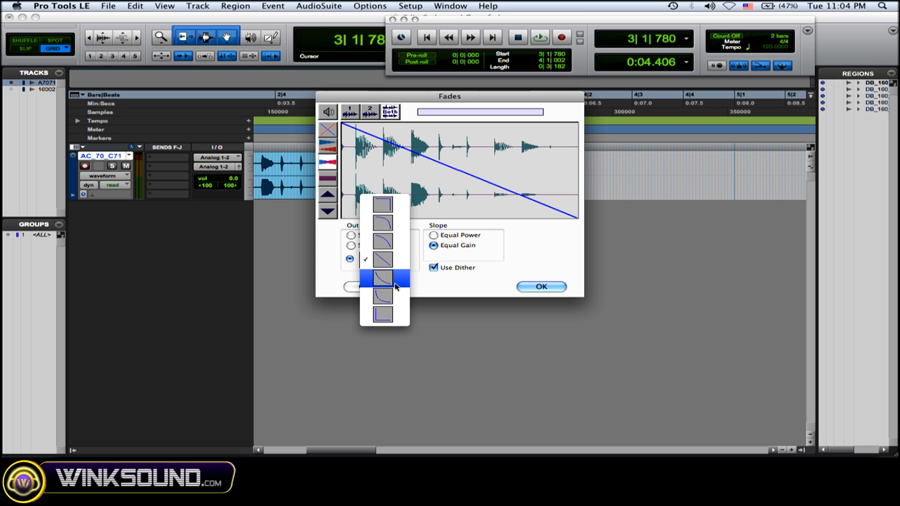
click(381, 279)
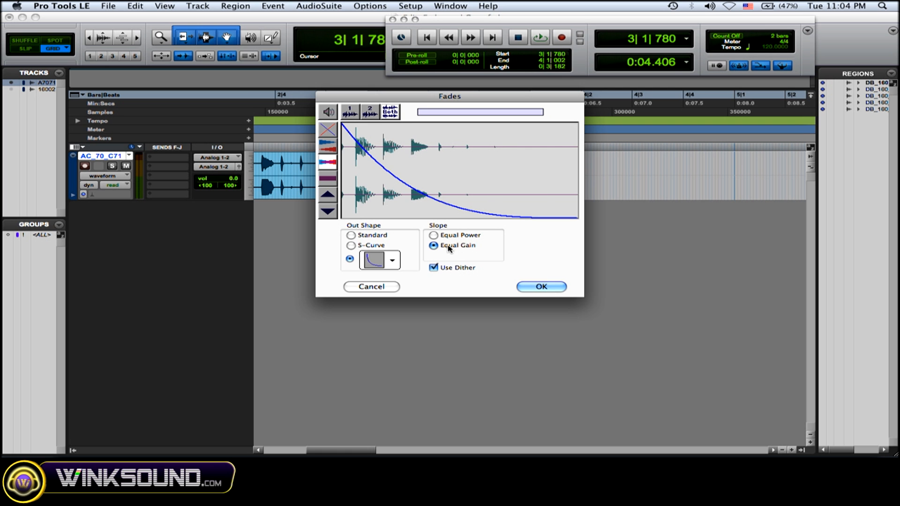
Step: Keep the Equal Gain slope after trying Equal Power, and apply the fade-out
click(434, 235)
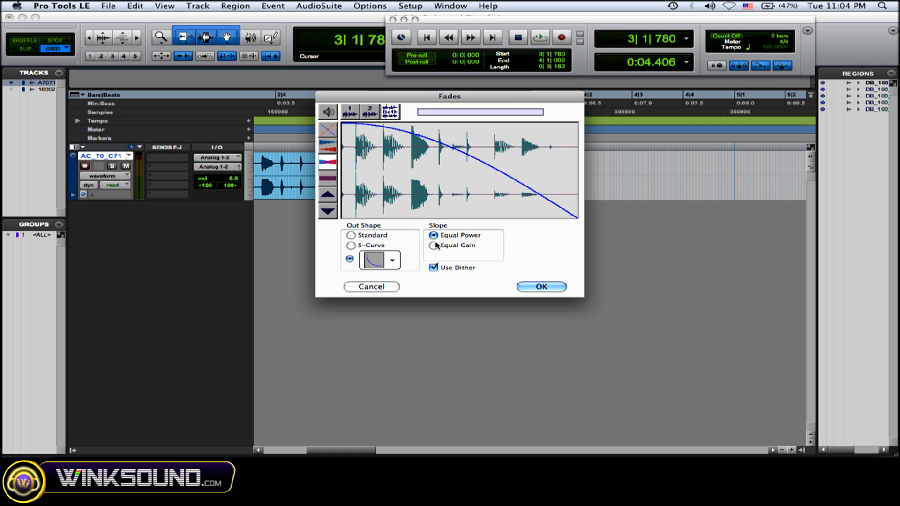
click(434, 245)
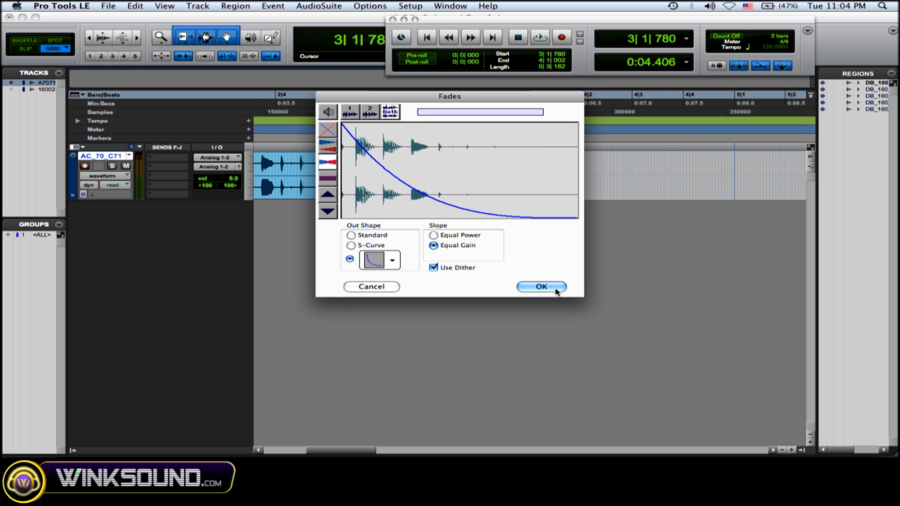
click(540, 287)
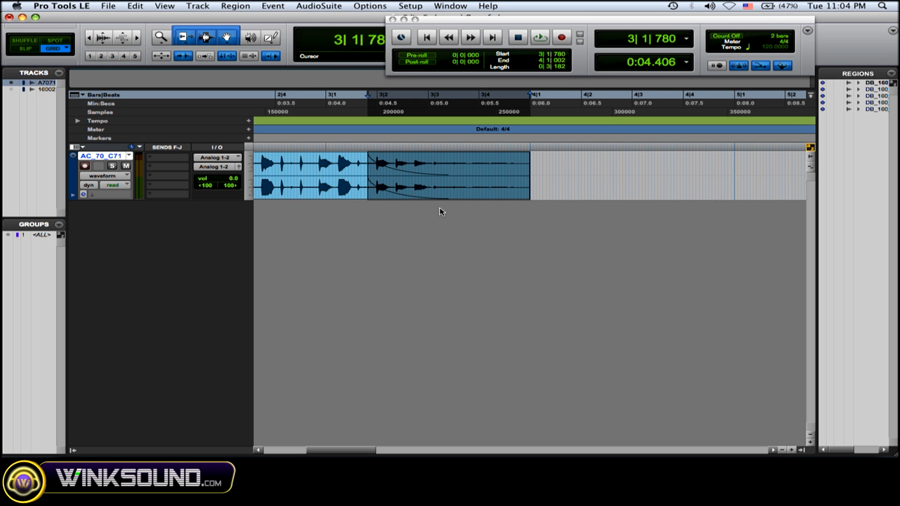
click(135, 6)
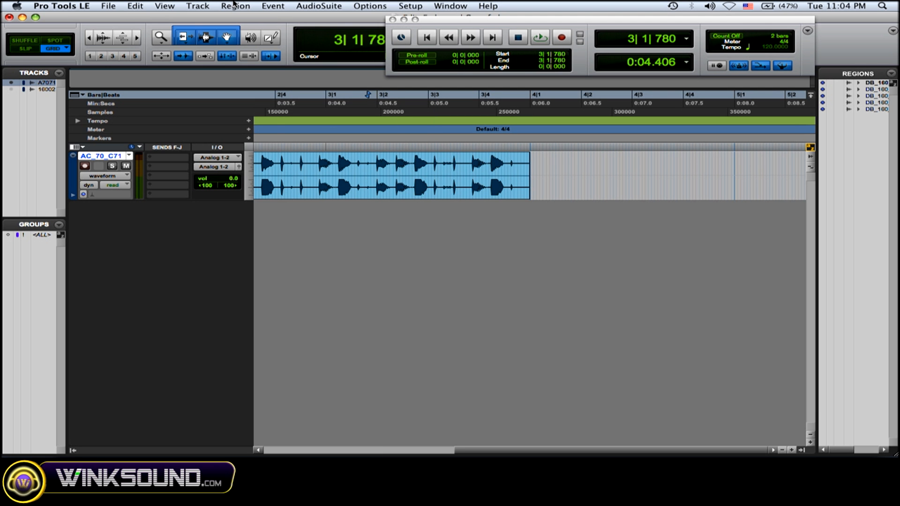
click(135, 6)
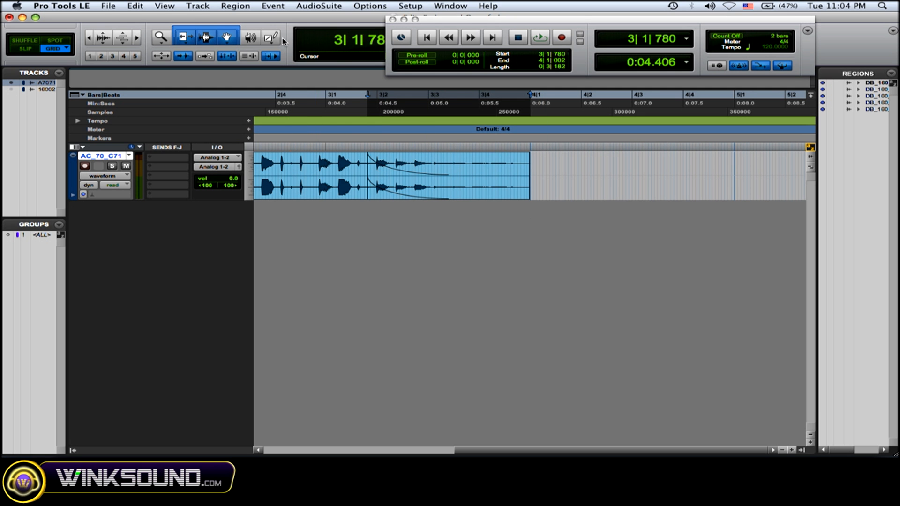
click(368, 176)
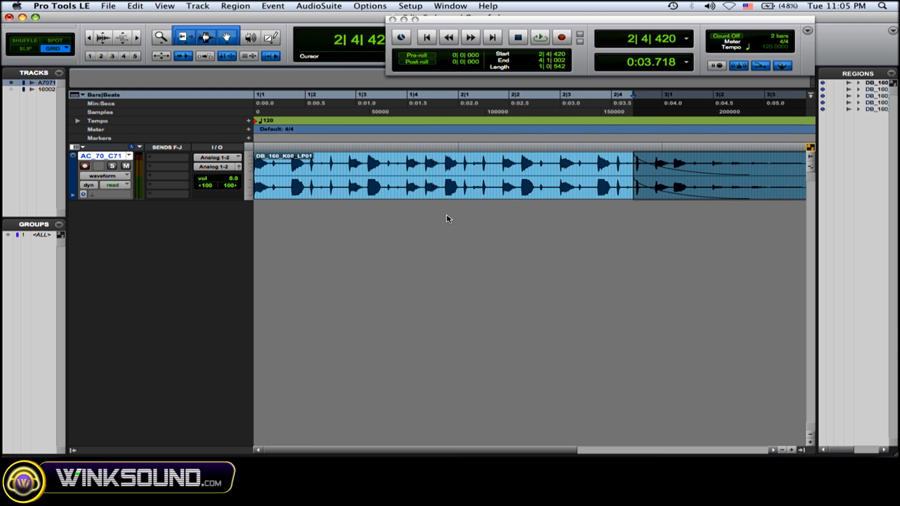
Step: Clear the fade-out and Fade to Start from the region's beginning up to 1|3|900
click(566, 166)
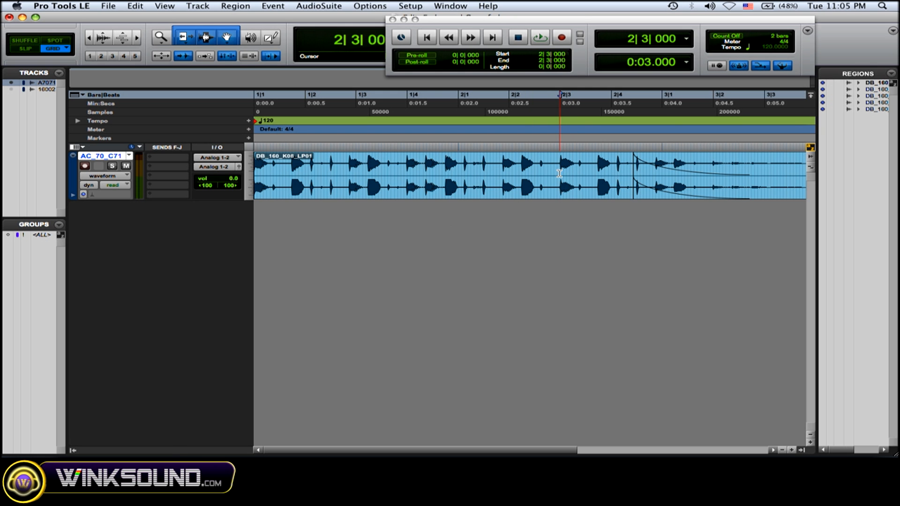
click(538, 37)
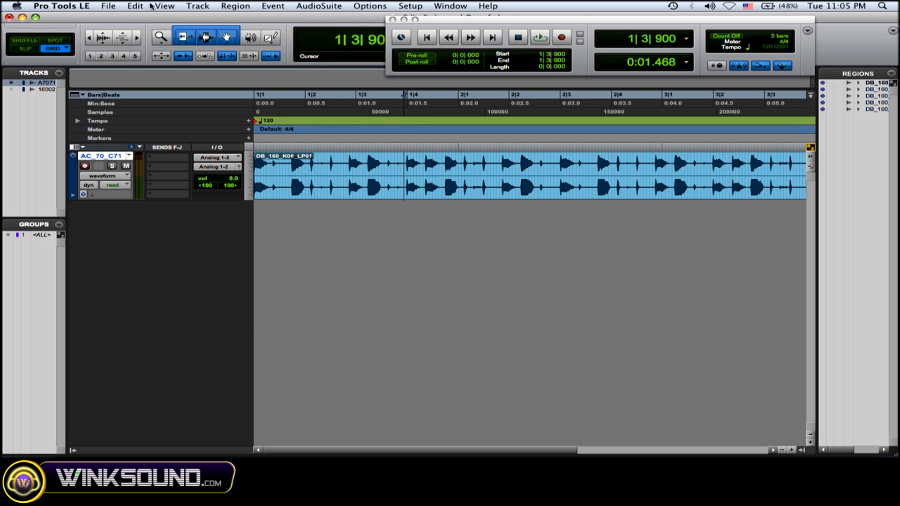
click(135, 6)
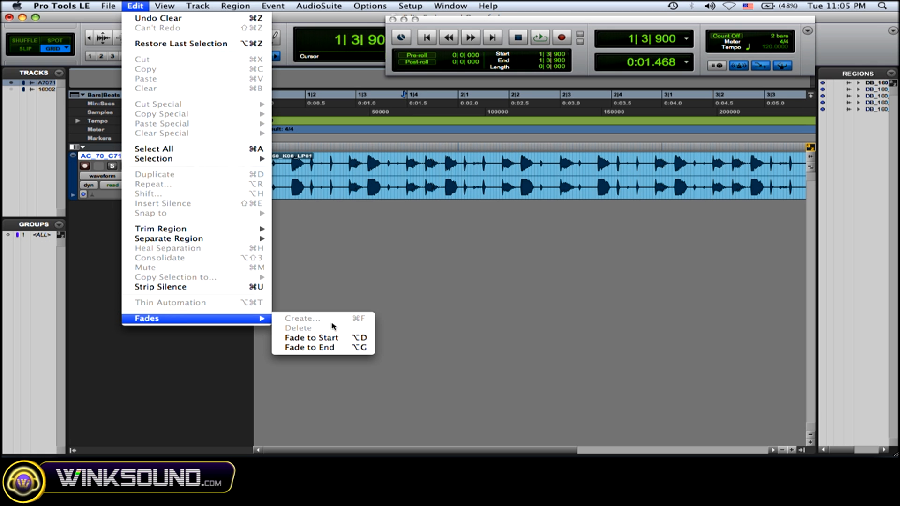
mouse_move(311, 338)
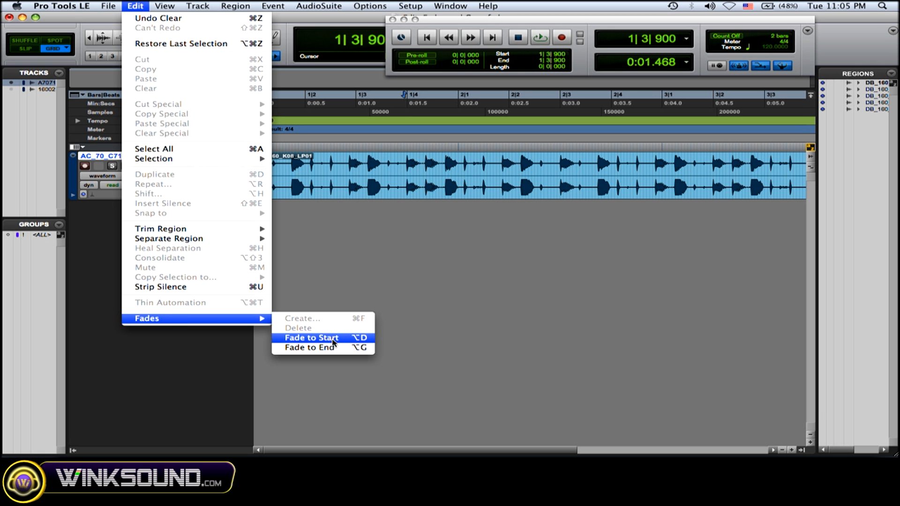
click(312, 338)
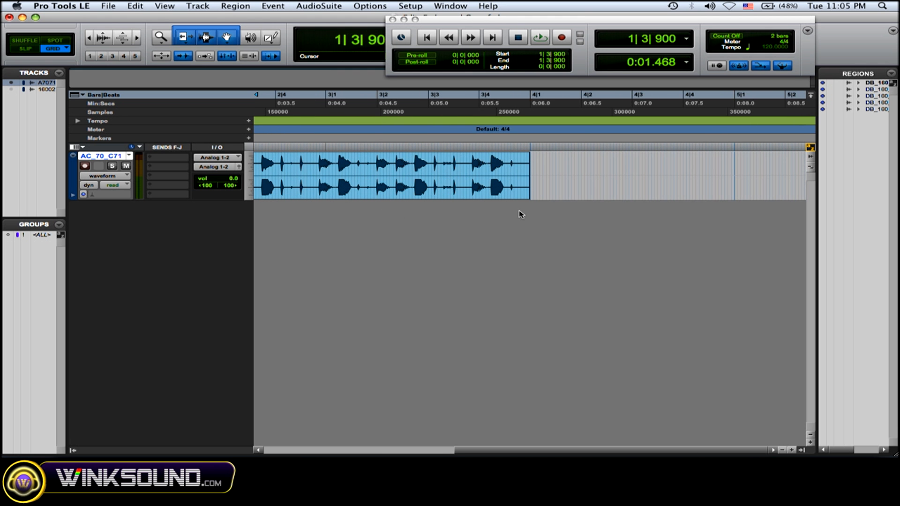
Step: Fade to End from 3|1|900 to the region's end, alongside the start fade-in
click(514, 174)
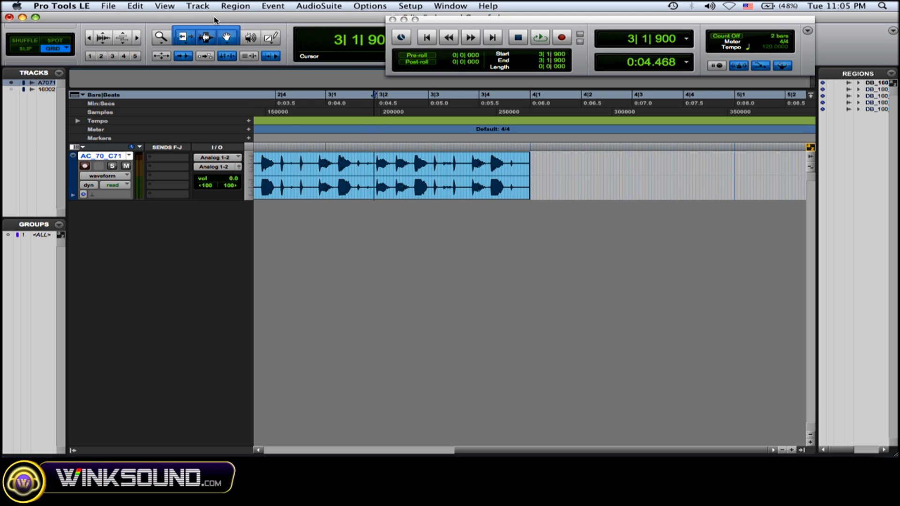
click(135, 6)
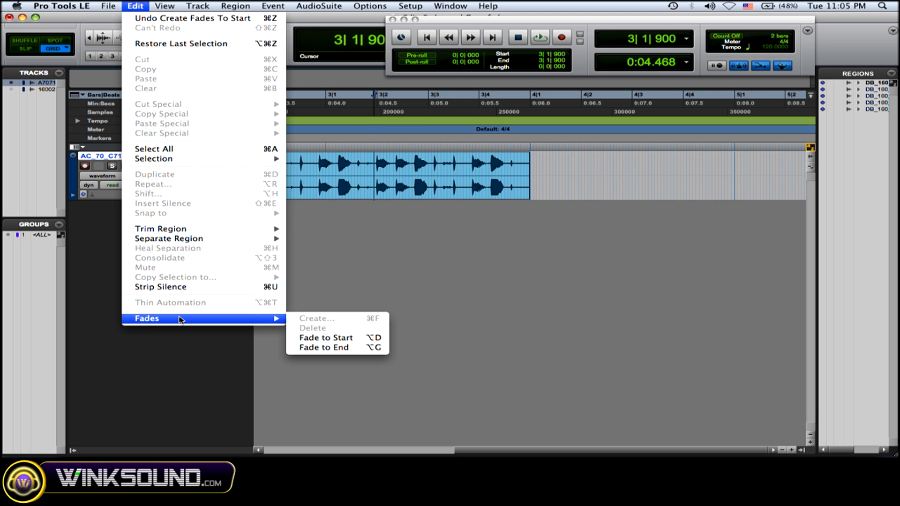
mouse_move(400, 354)
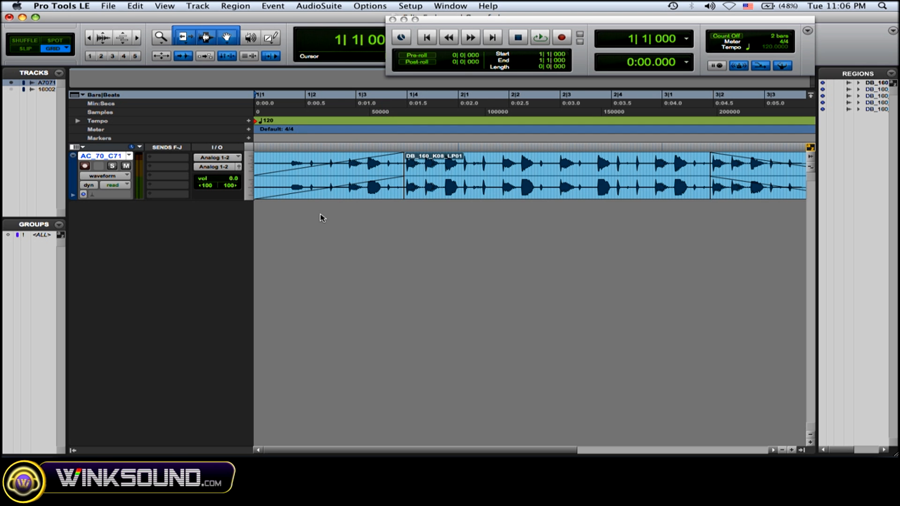
click(538, 37)
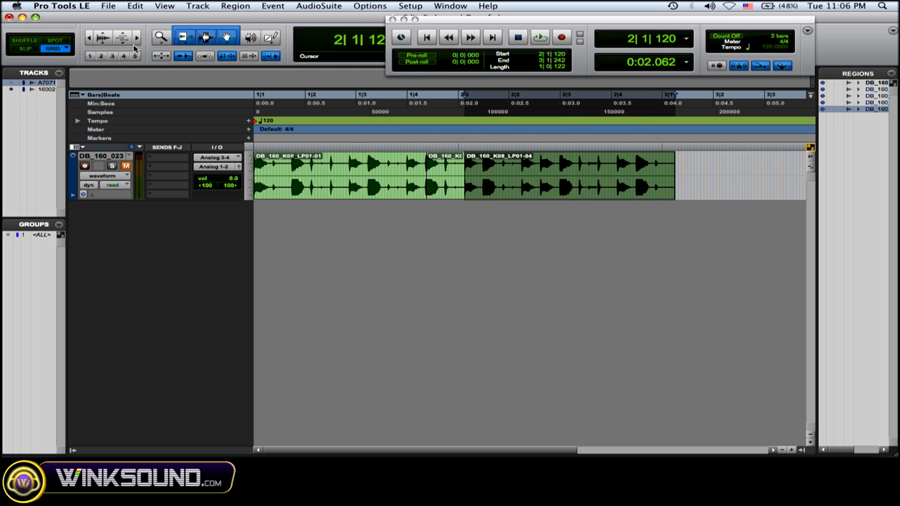
Step: Zoom in and crossfade two of the split drum-loop boundaries with Cmd+F
click(136, 36)
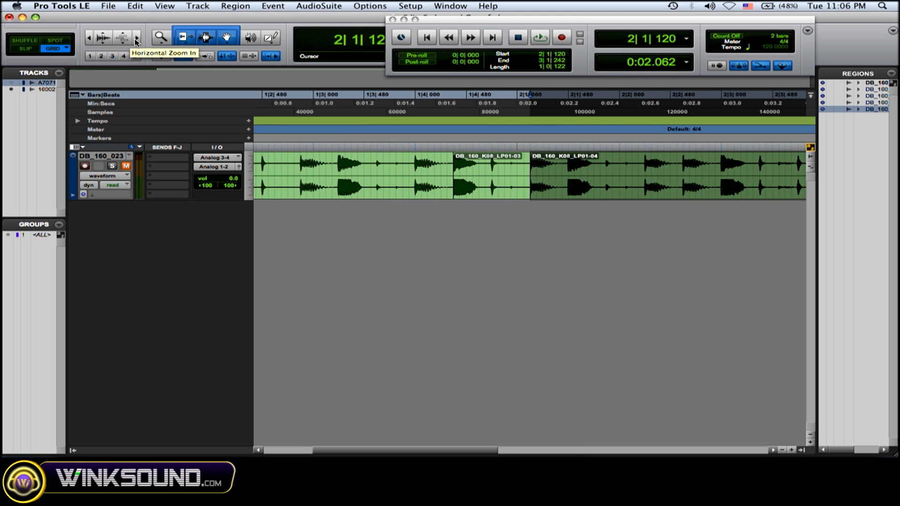
click(136, 38)
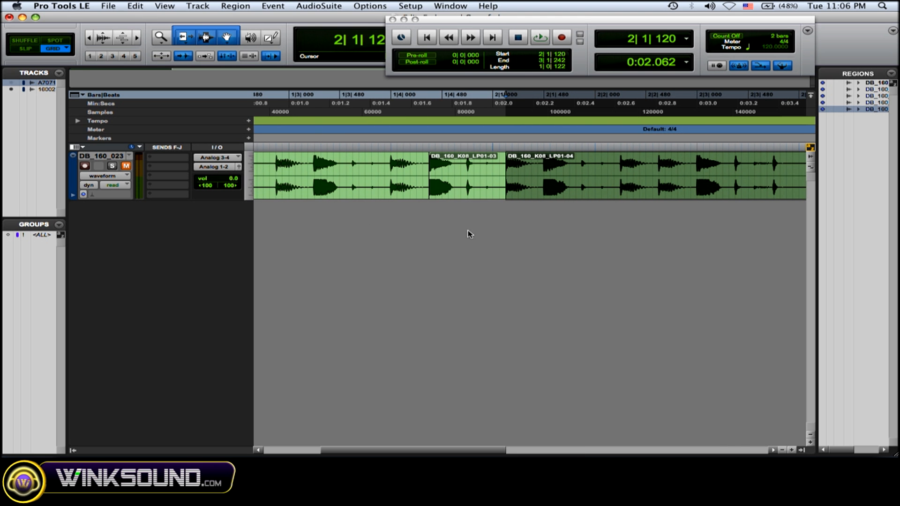
click(369, 193)
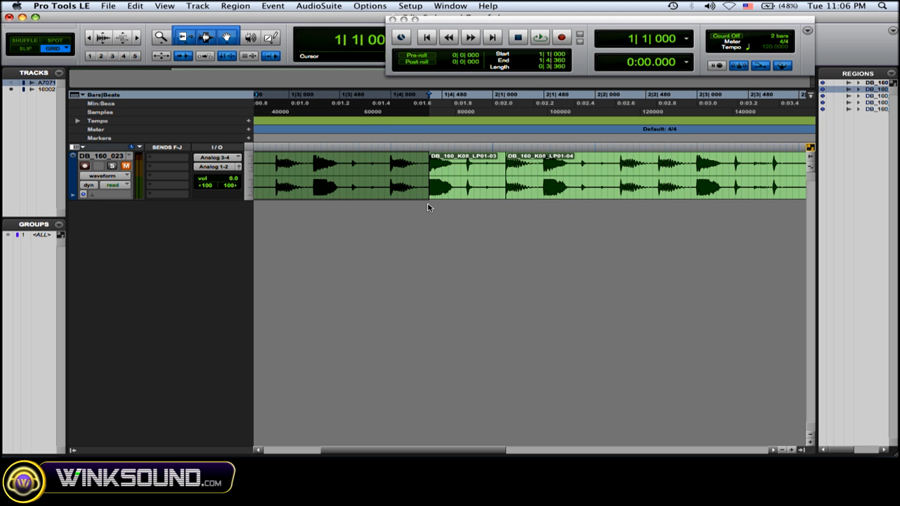
click(429, 172)
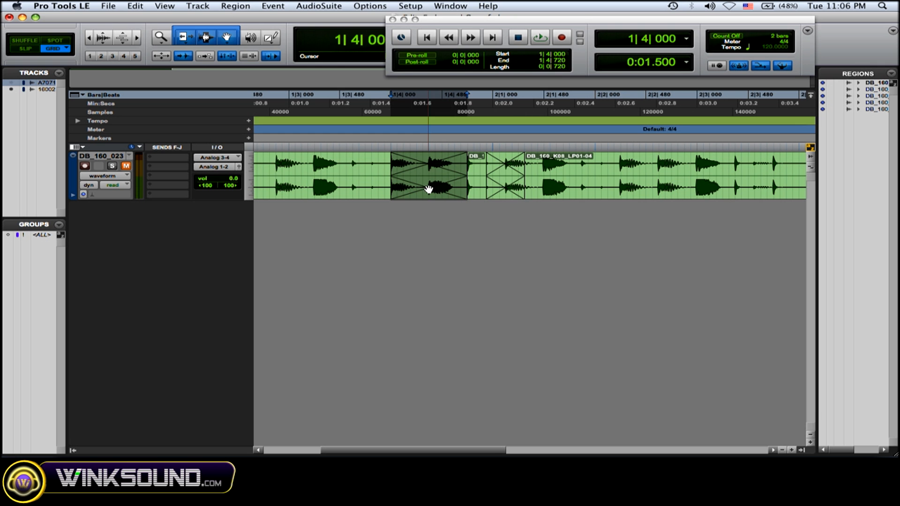
click(287, 160)
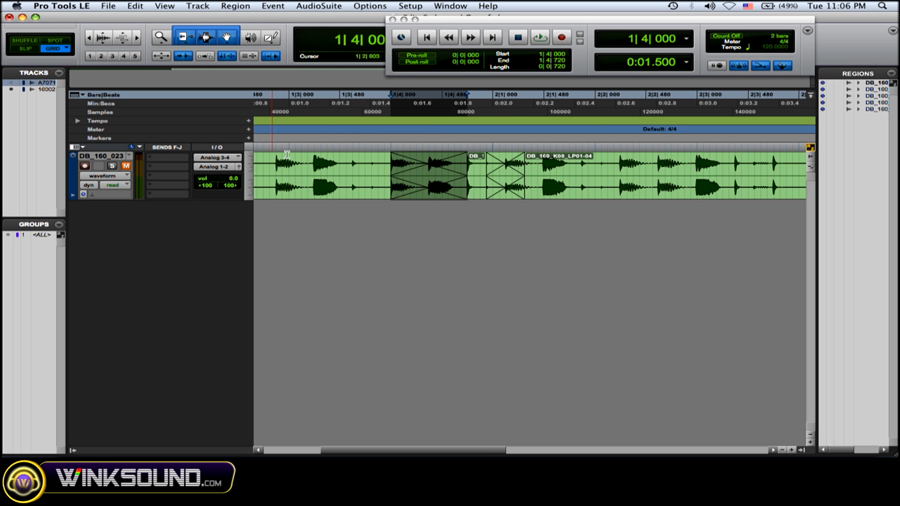